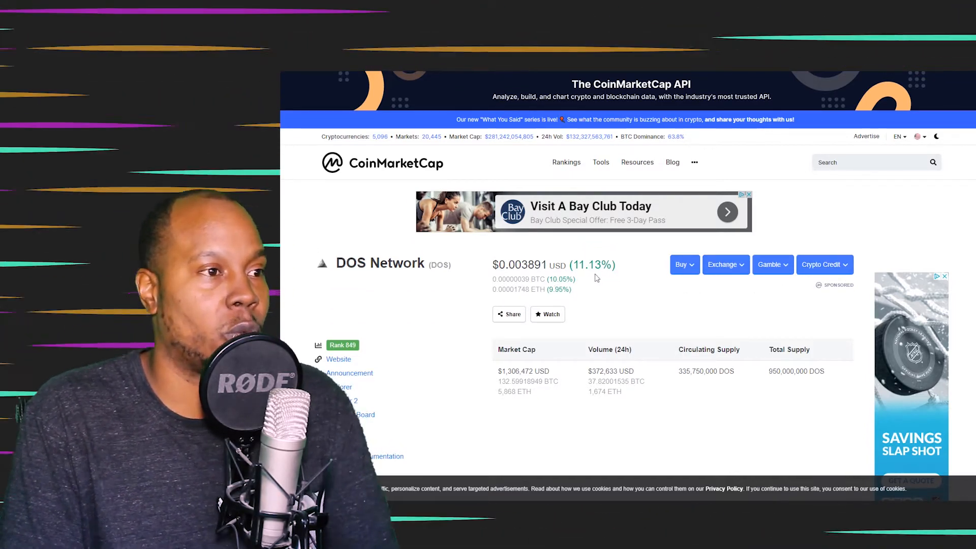
Scroll the DOS Network CoinMarketCap page past market cap and supply to its price chart
scroll(down, 3)
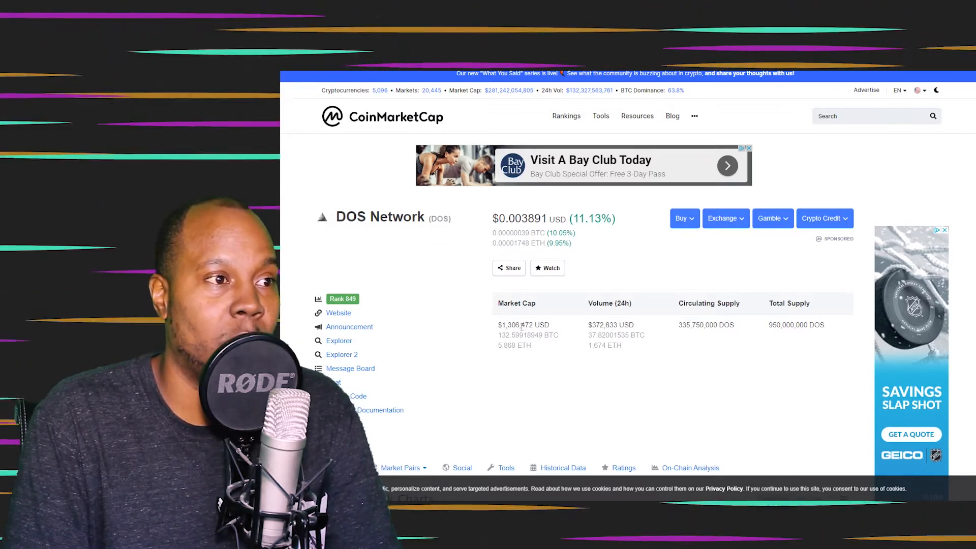
scroll(down, 3)
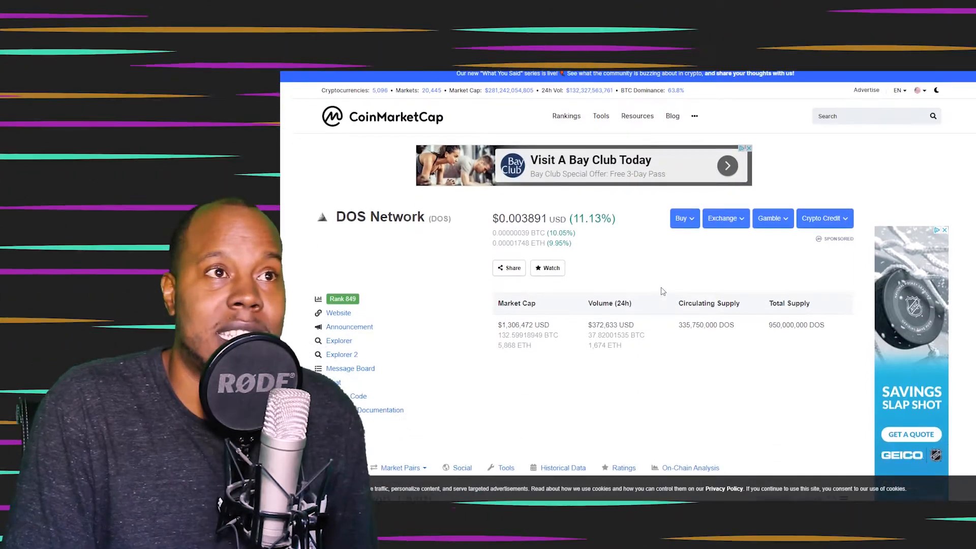
scroll(down, 3)
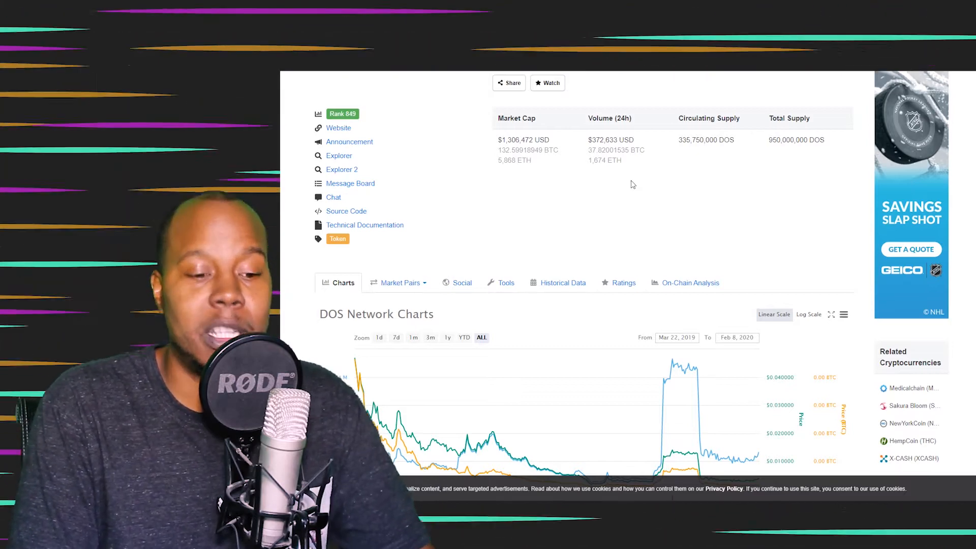
mouse_move(772, 164)
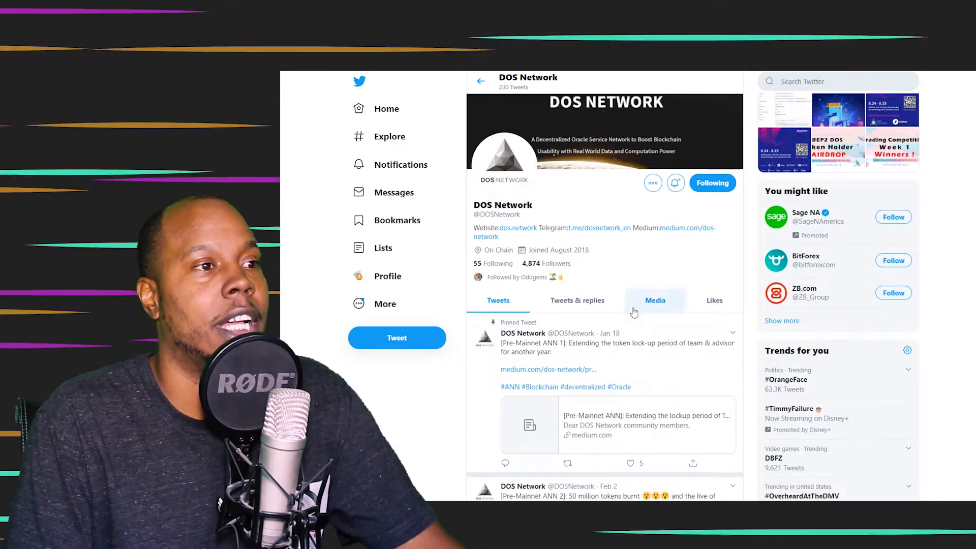
scroll(down, 3)
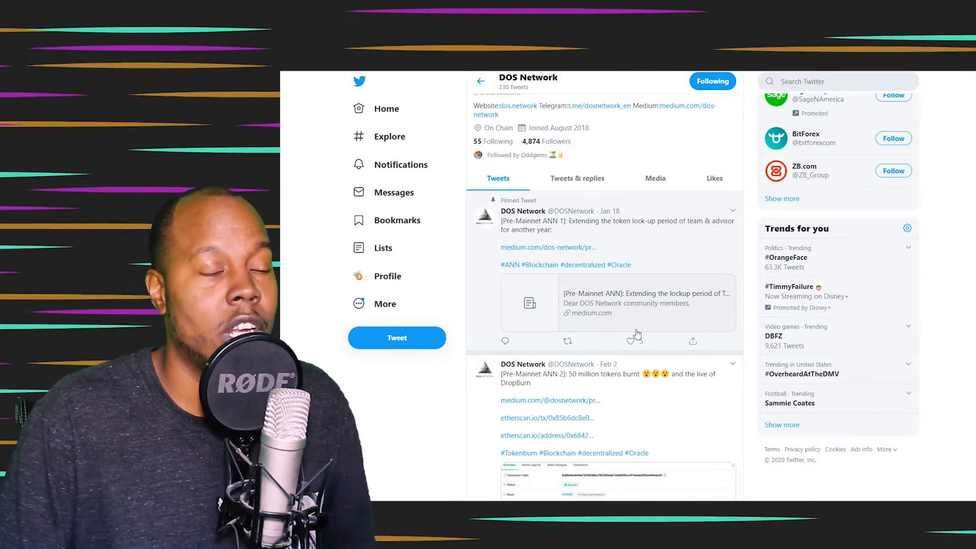
scroll(down, 3)
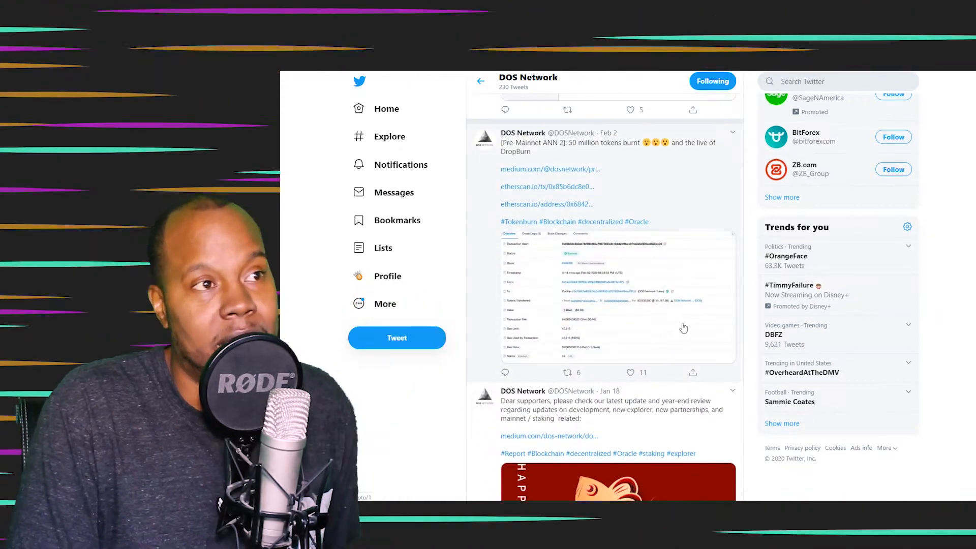
mouse_move(695, 310)
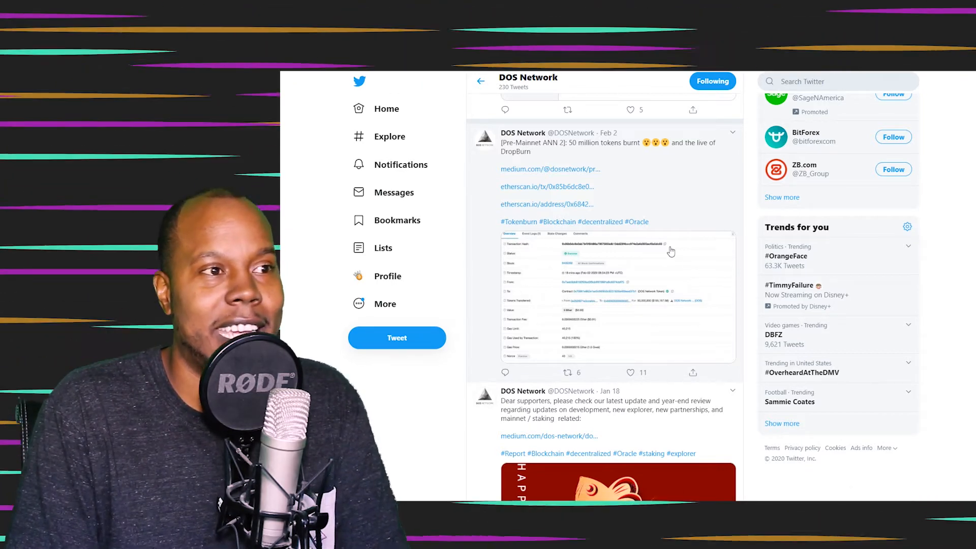
mouse_move(709, 215)
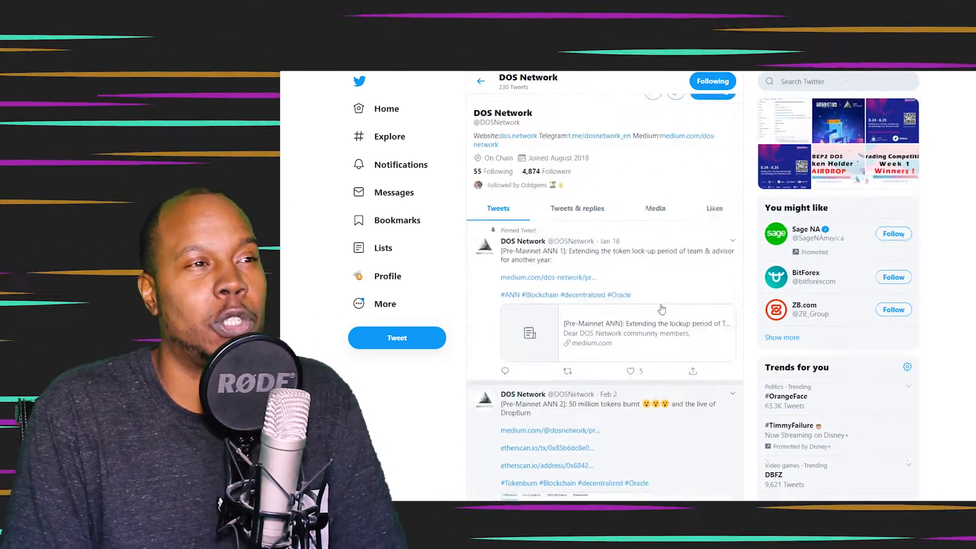
scroll(down, 3)
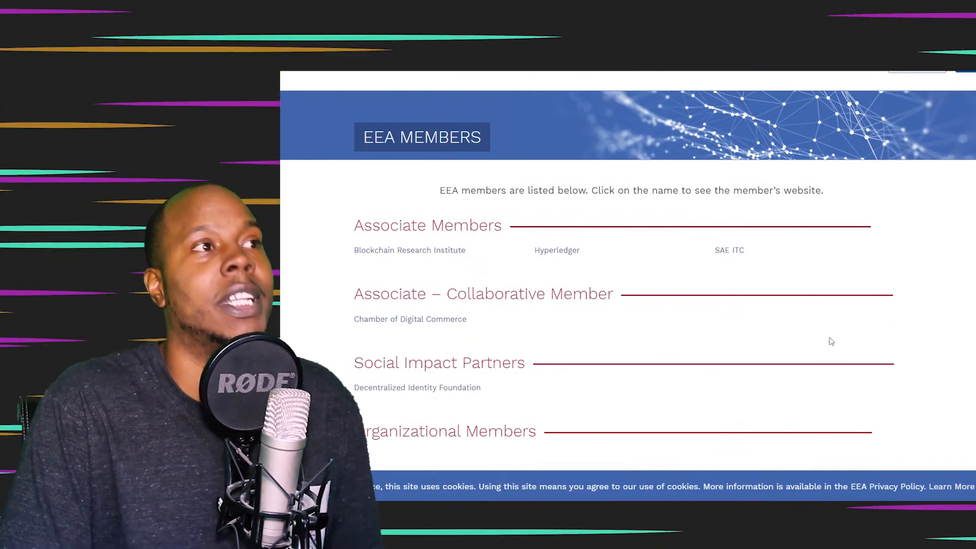
Scroll down the EEA member lists toward the Organizational members
scroll(down, 3)
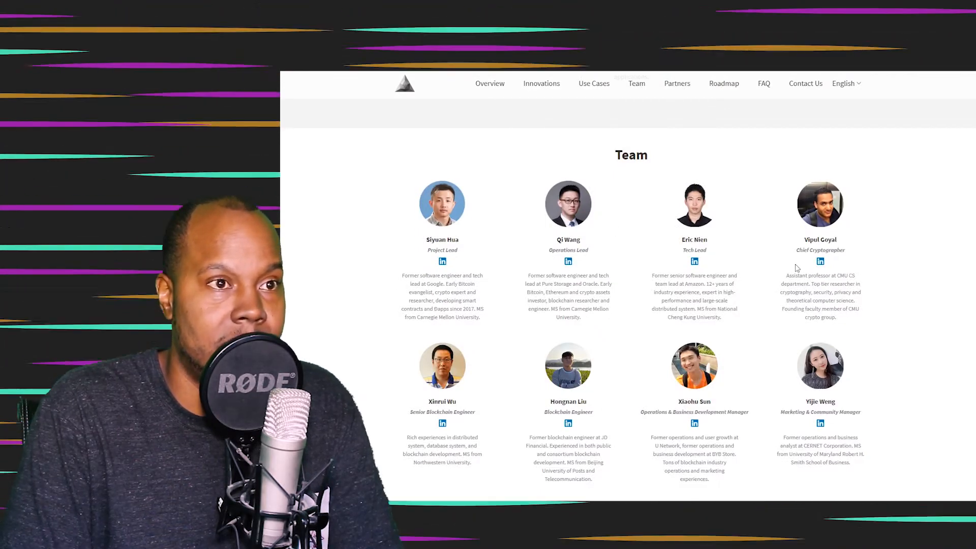
Scroll the DOS Network homepage through Team, Use Cases, Partners and Roadmap to the FAQ
scroll(up, 3)
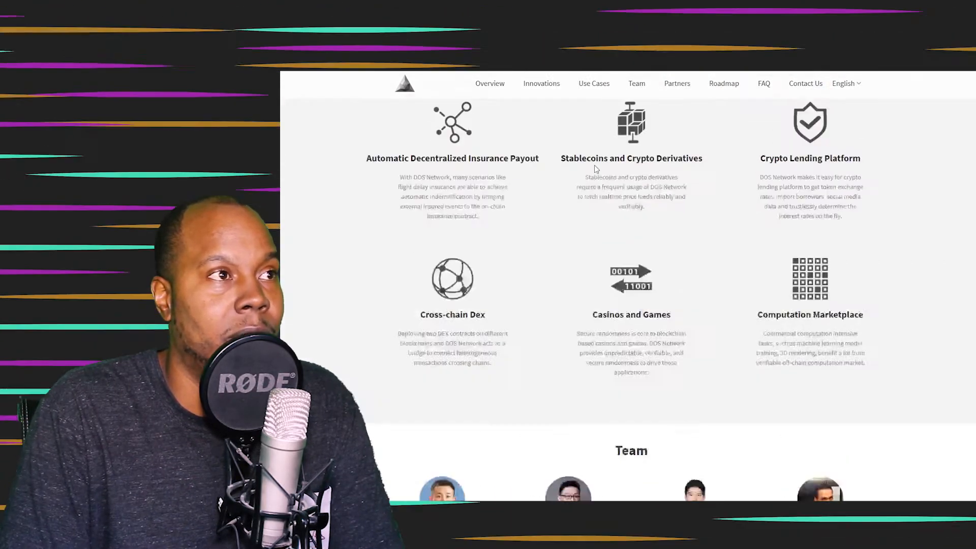
scroll(down, 3)
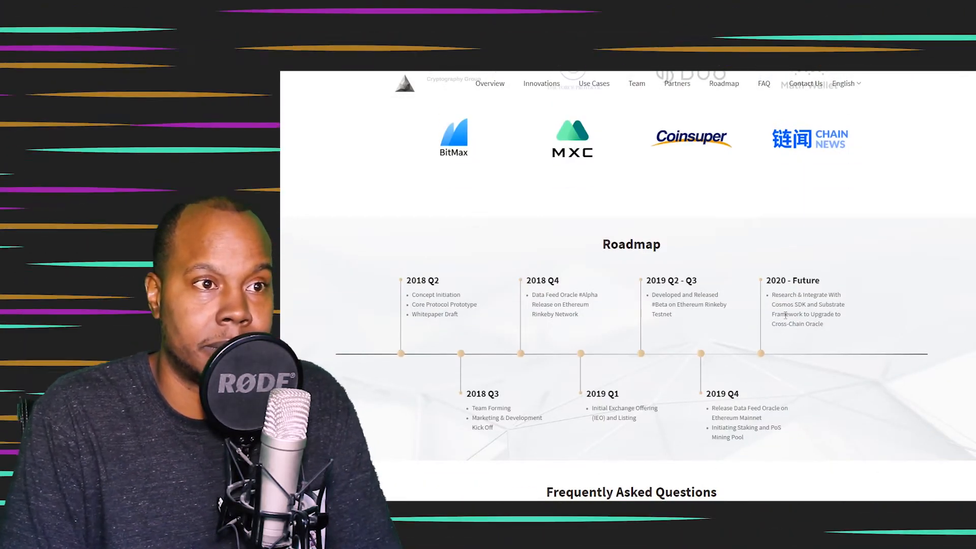
scroll(down, 3)
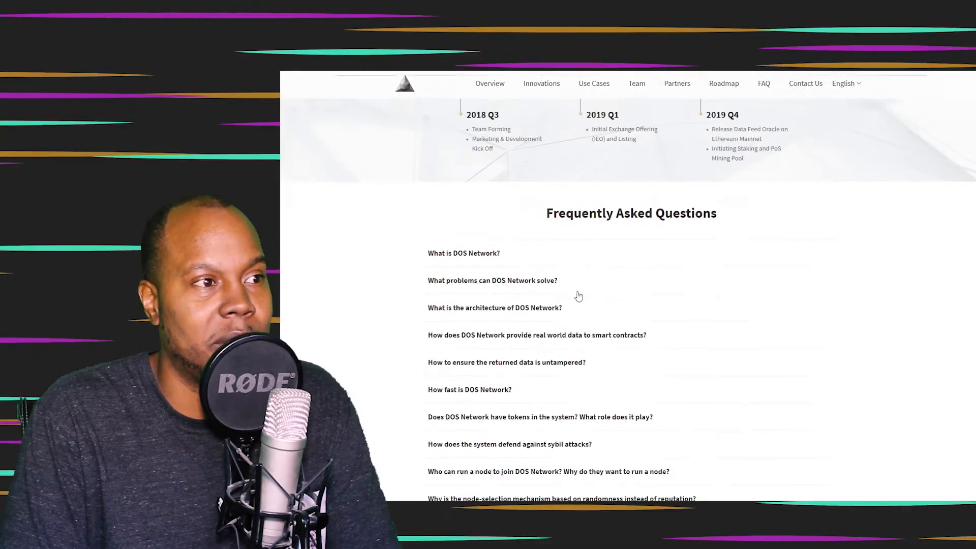
scroll(down, 3)
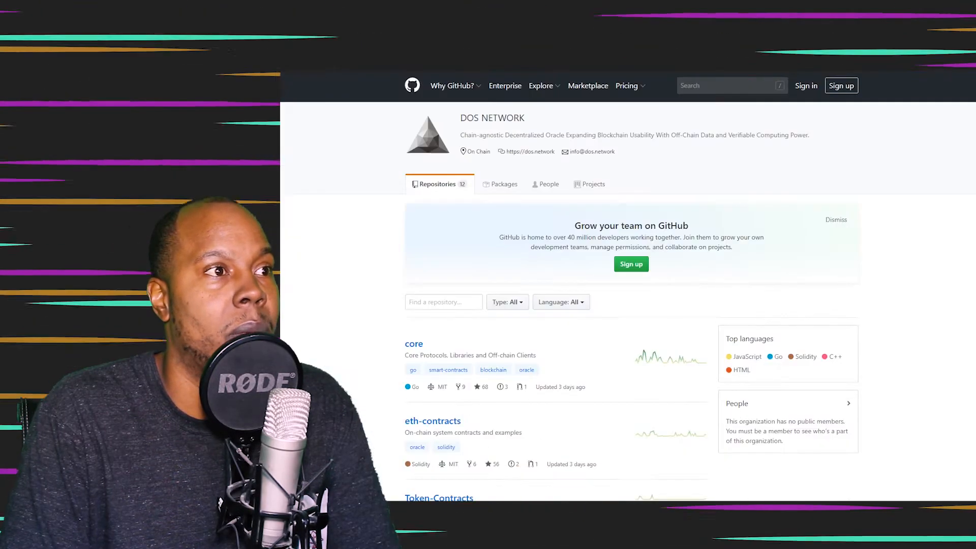
Scroll through the DOS NETWORK organization's 12 GitHub repositories
scroll(down, 3)
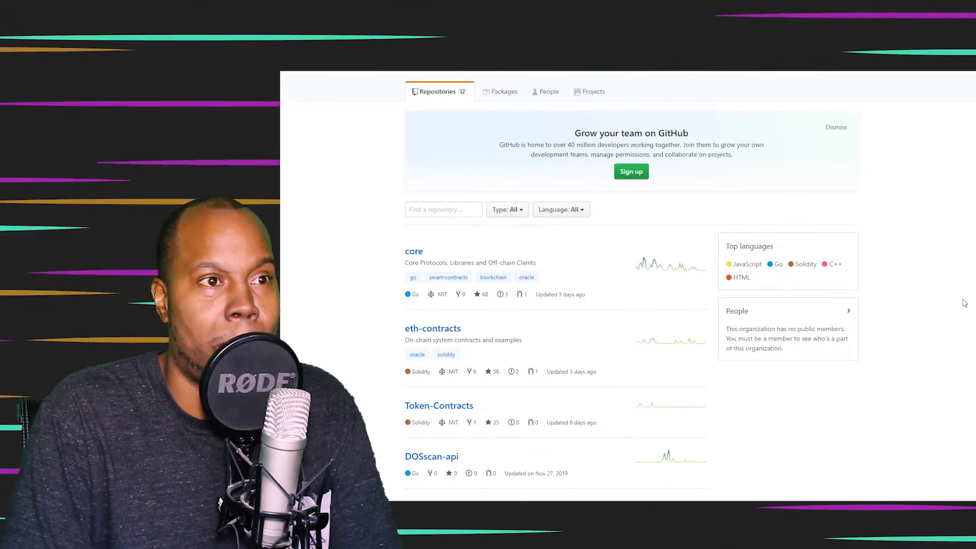
scroll(down, 3)
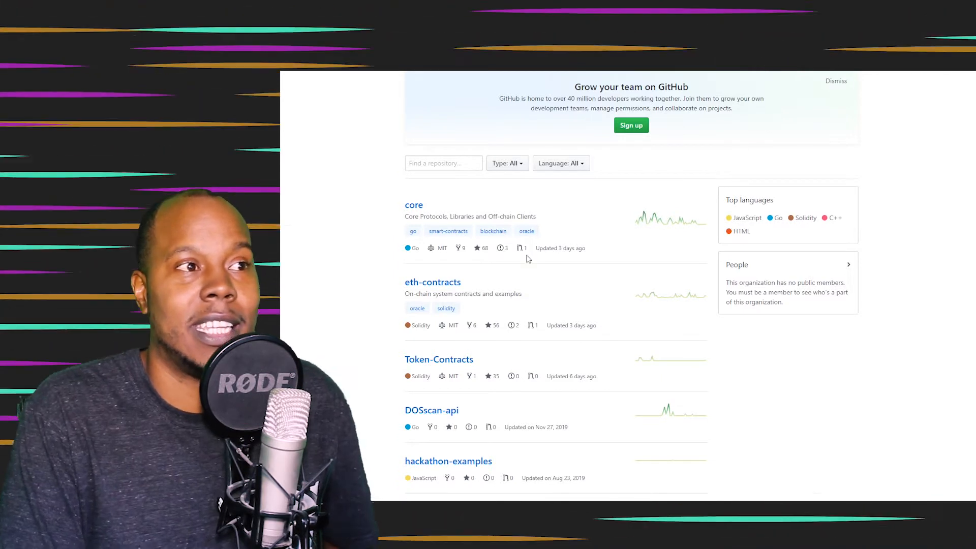
mouse_move(544, 338)
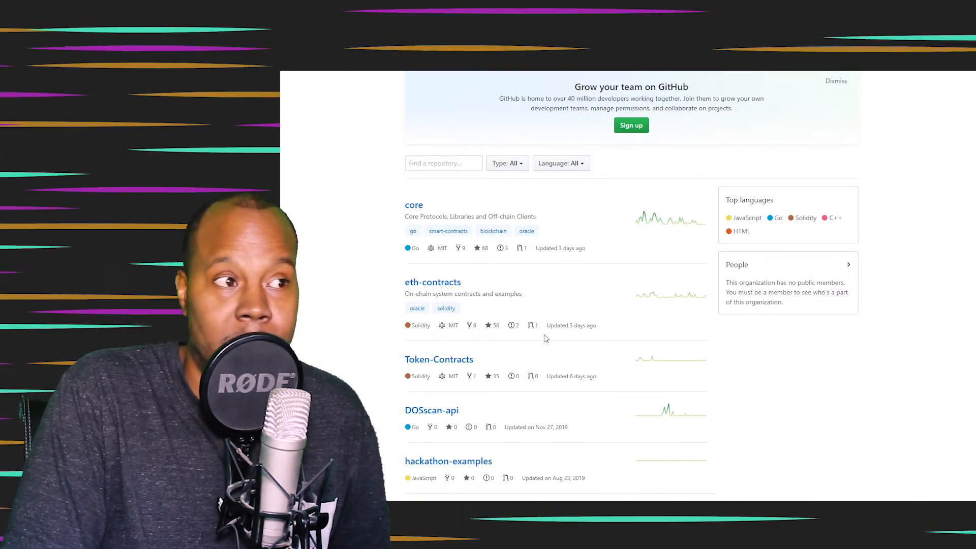
scroll(down, 3)
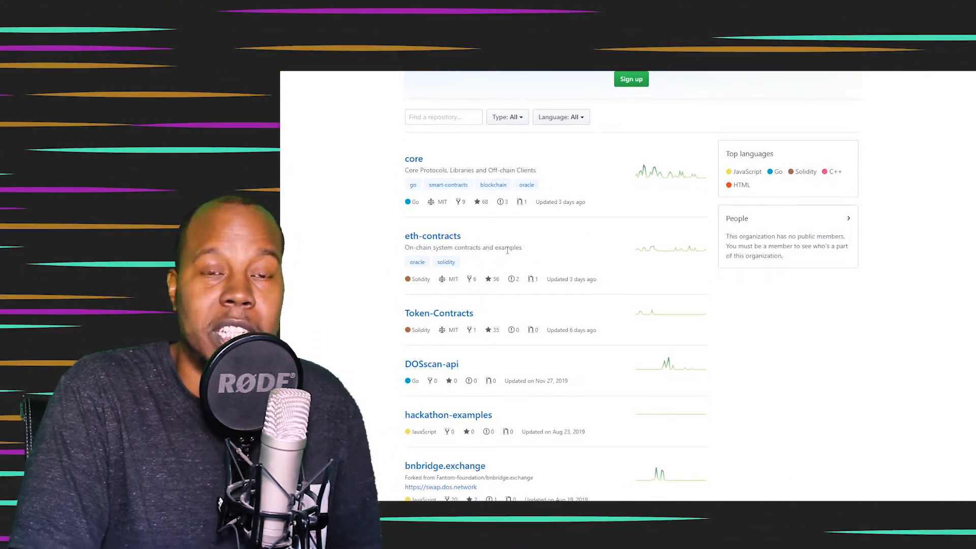
scroll(down, 3)
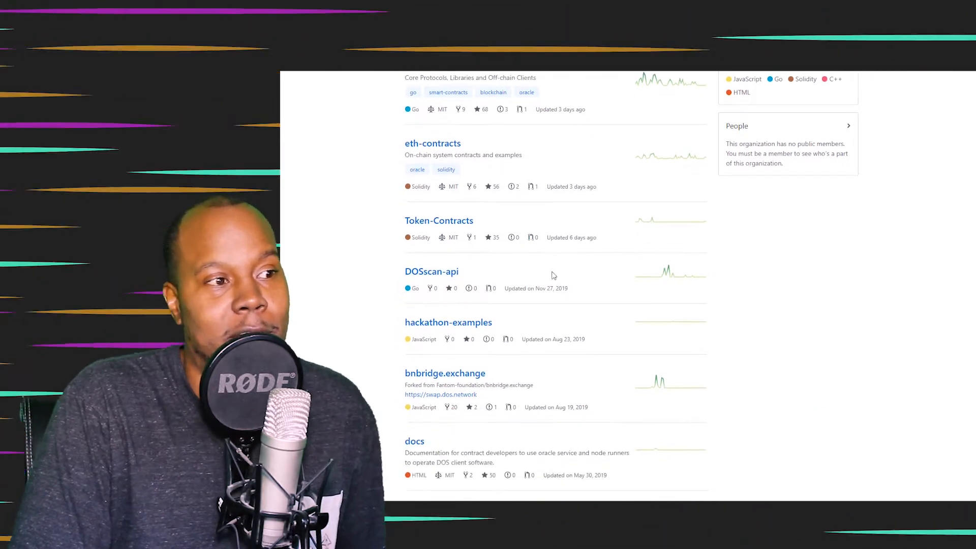
scroll(up, 3)
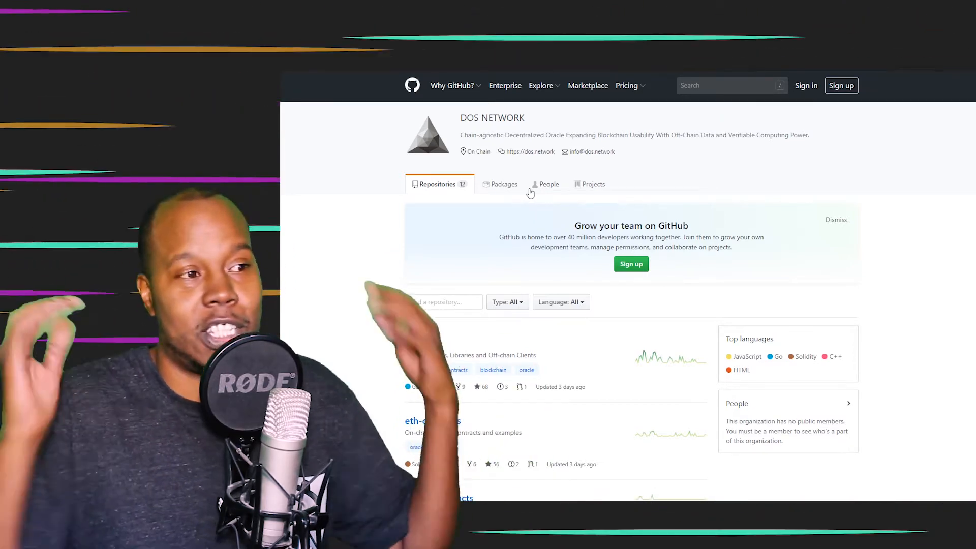
scroll(down, 3)
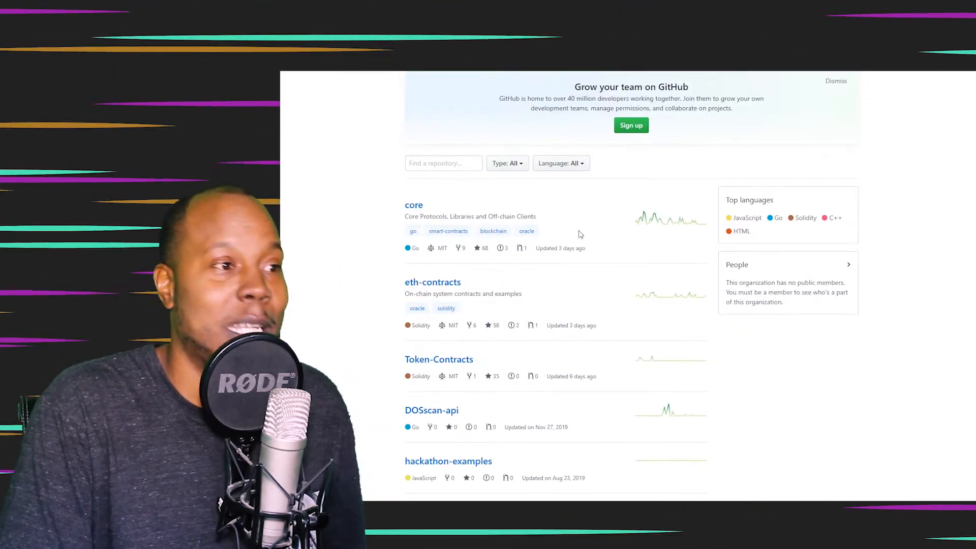
scroll(down, 3)
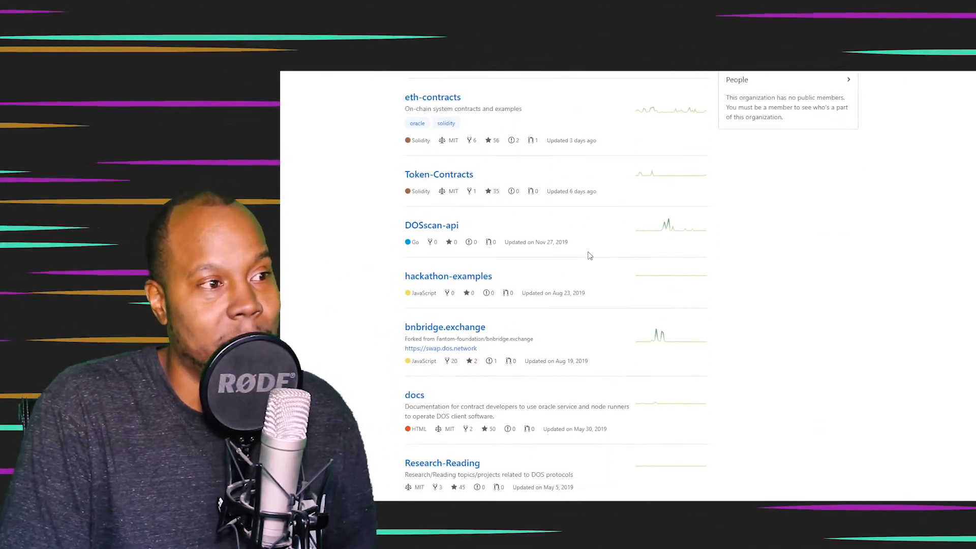
scroll(down, 3)
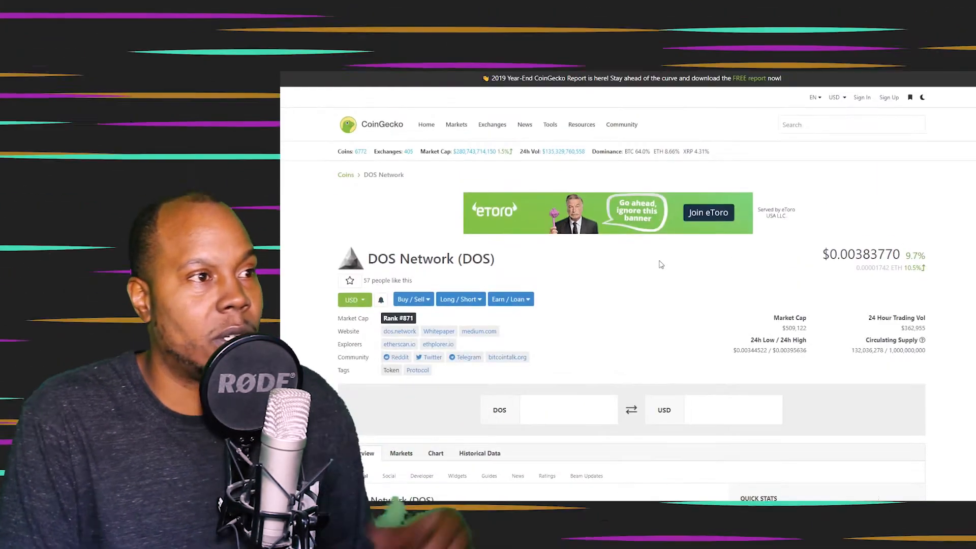
Scroll the CoinGecko DOS Network (DOS) page showing price, market cap and supply
scroll(down, 3)
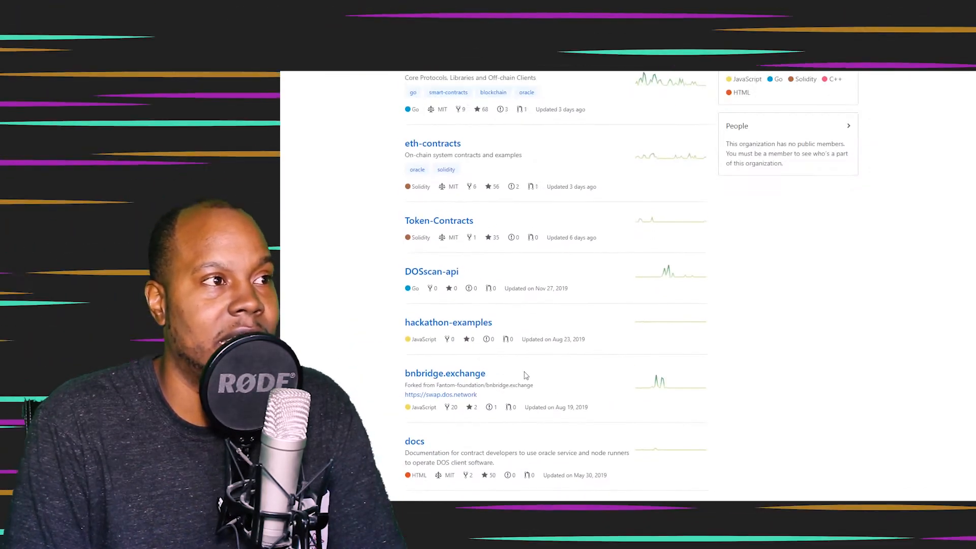
Review the DOS NETWORK repository list again and open the core repository
scroll(up, 3)
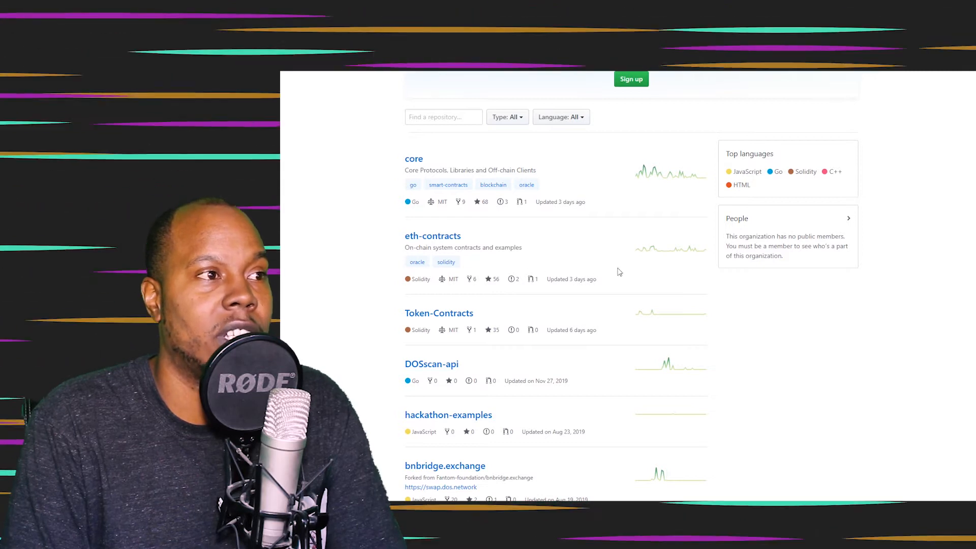
scroll(down, 3)
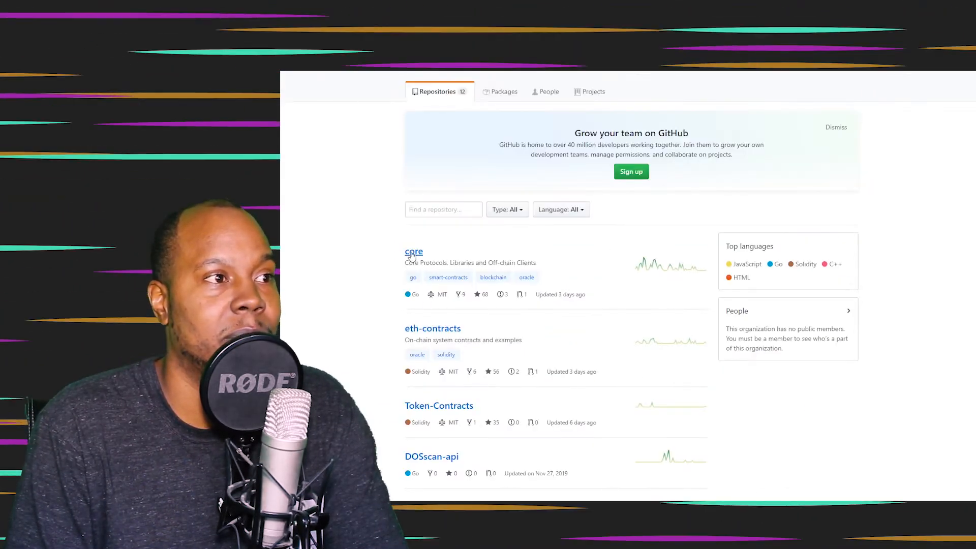
click(413, 252)
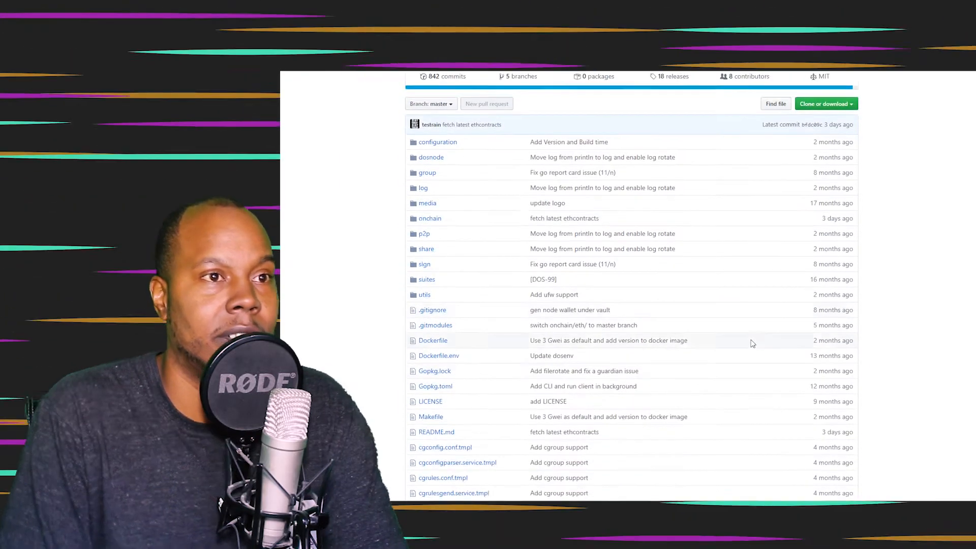
Look over the core repository and open its 8 contributors activity page
scroll(down, 3)
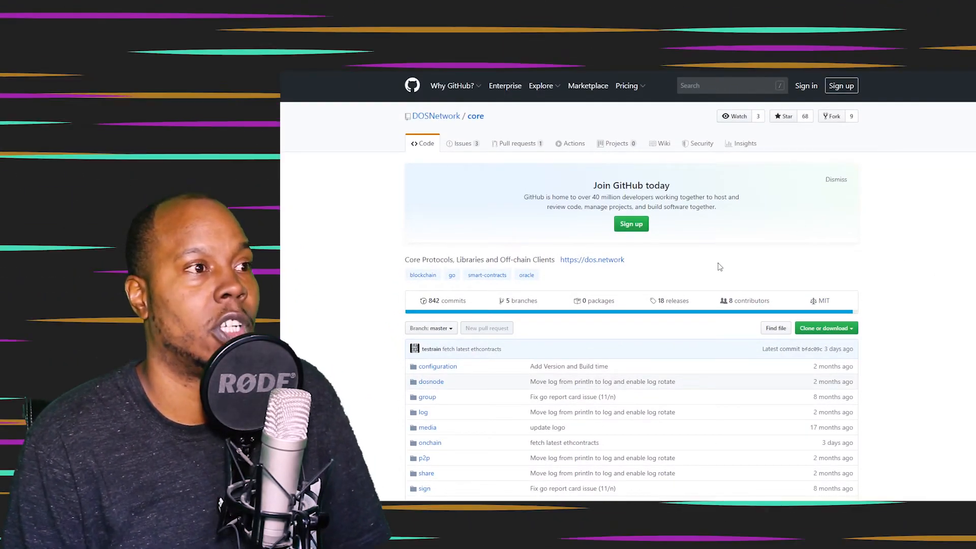
mouse_move(717, 358)
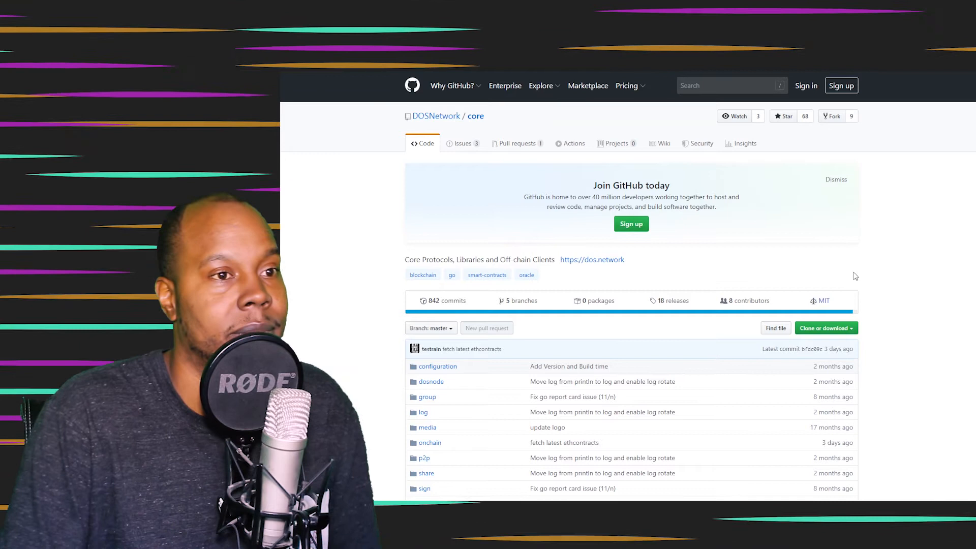
mouse_move(931, 157)
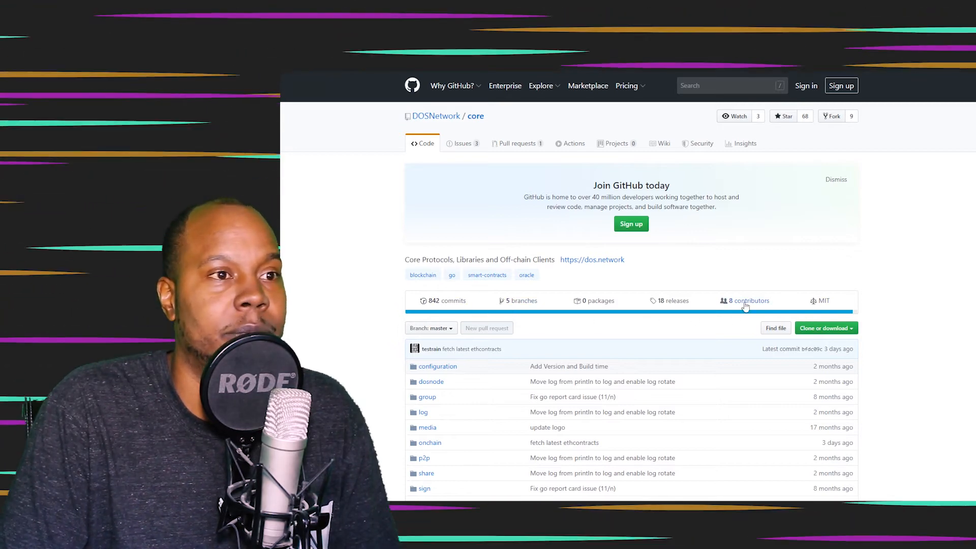
click(749, 301)
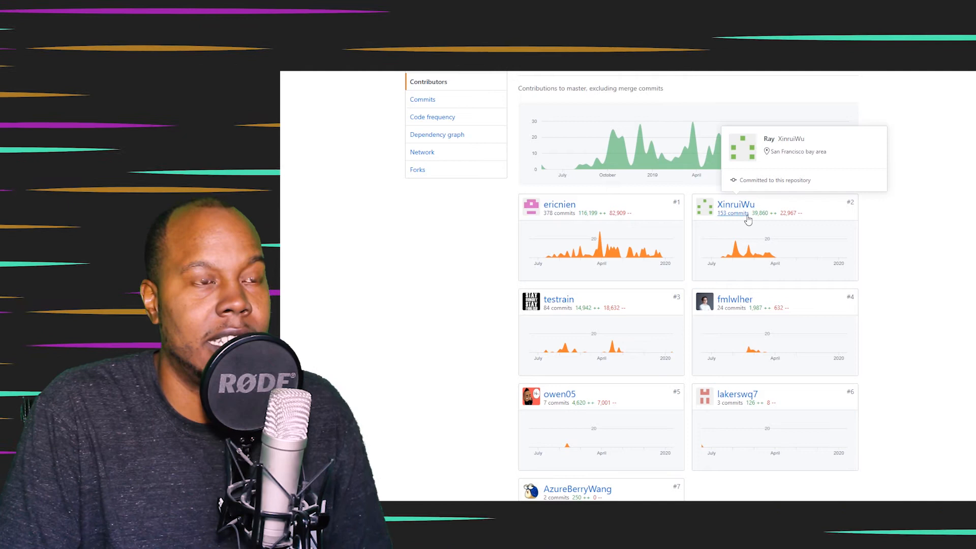
mouse_move(803, 244)
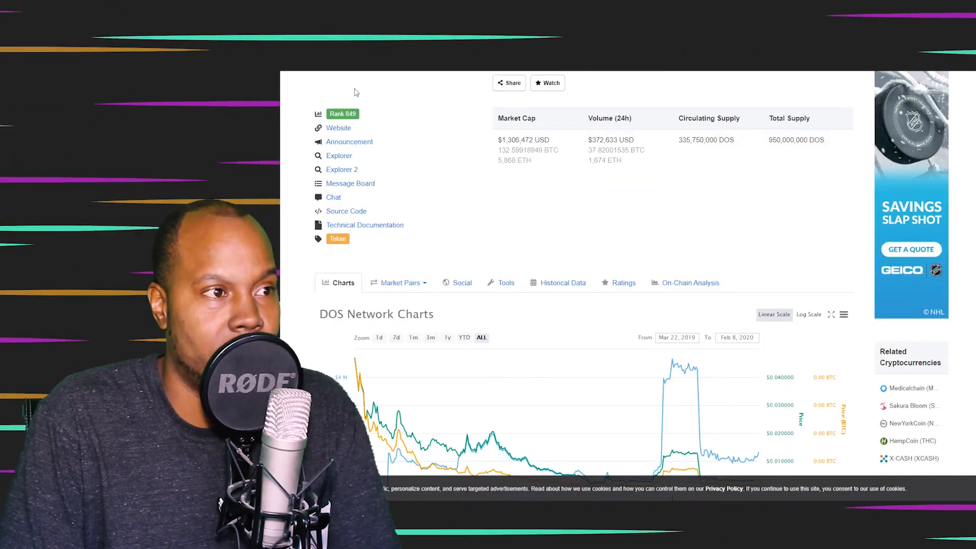
Show DOS Network's market pairs By Adjusted Volume on CoinMarketCap
click(396, 282)
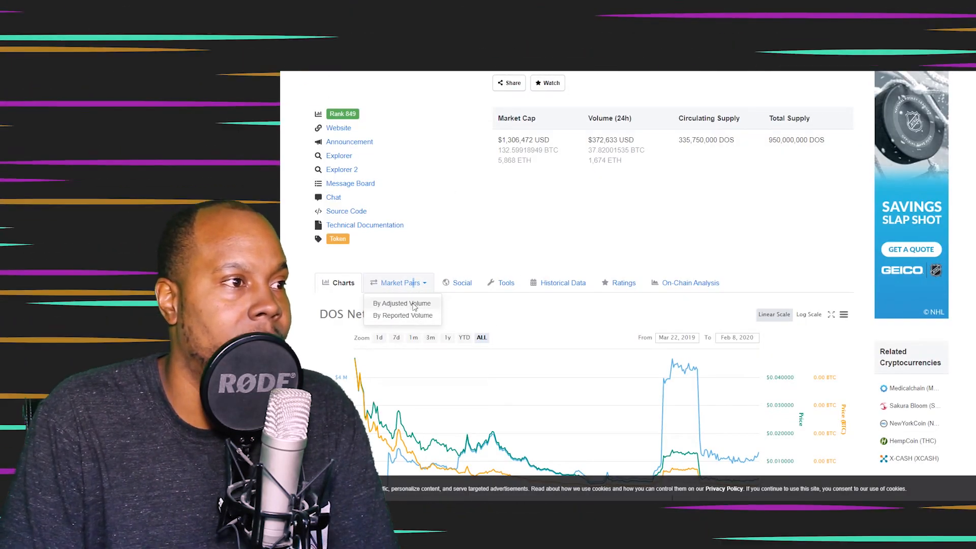
click(401, 303)
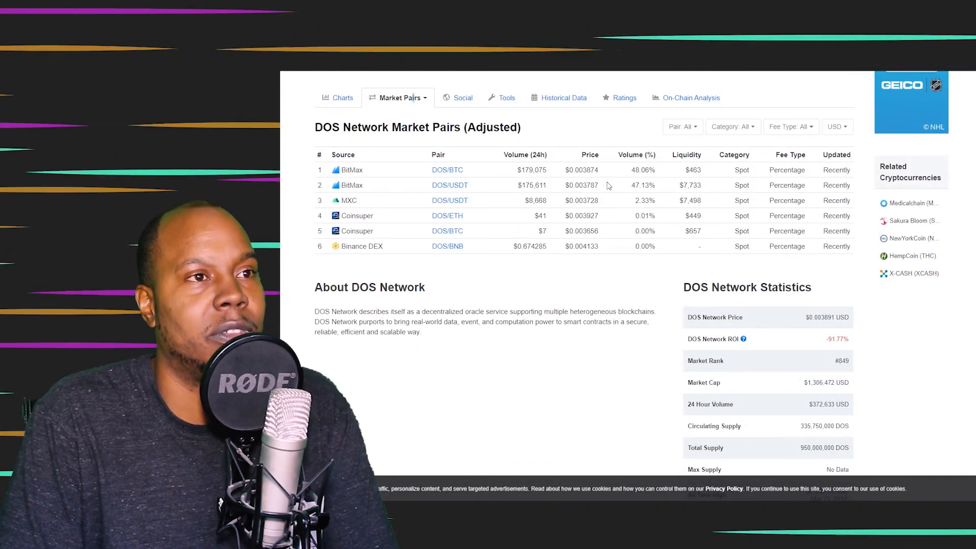
mouse_move(793, 321)
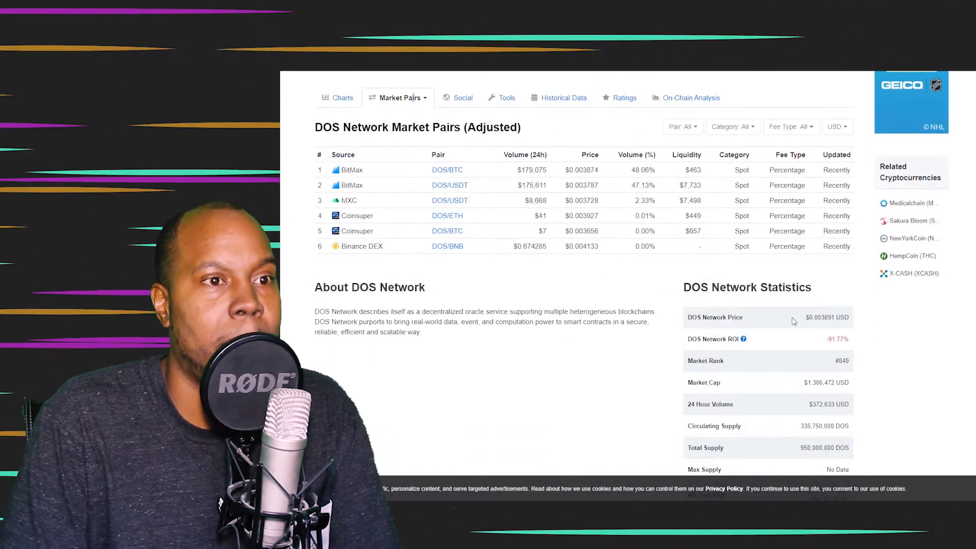
scroll(down, 3)
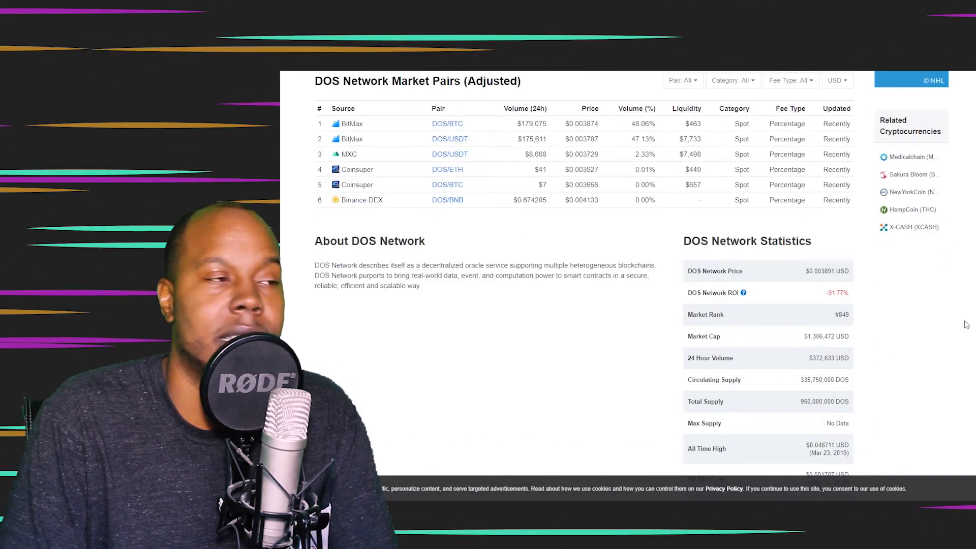